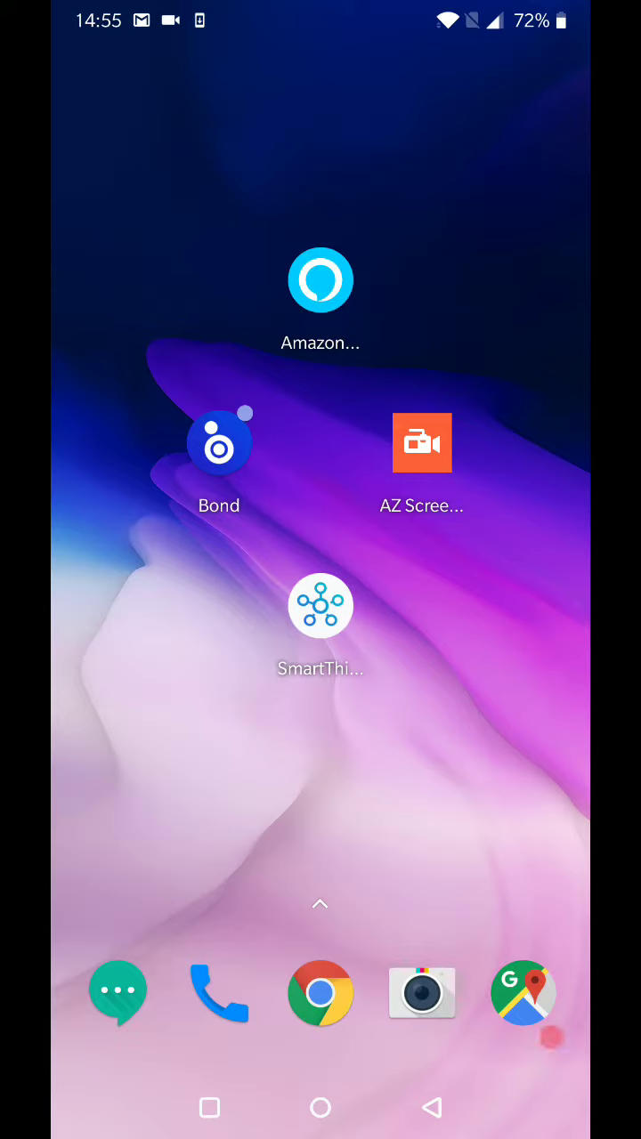
Launch Bond Home to the My Bond Bridges list showing the My Bond bridge.
click(219, 442)
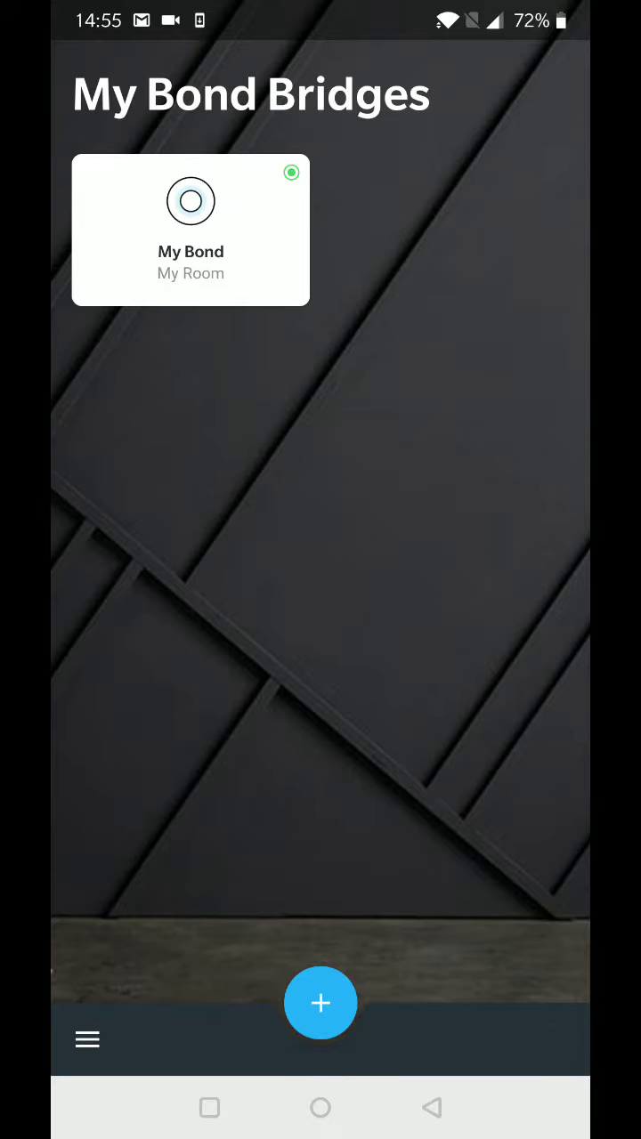
Start adding a new remote-controlled device with Shades as its device type.
click(320, 1003)
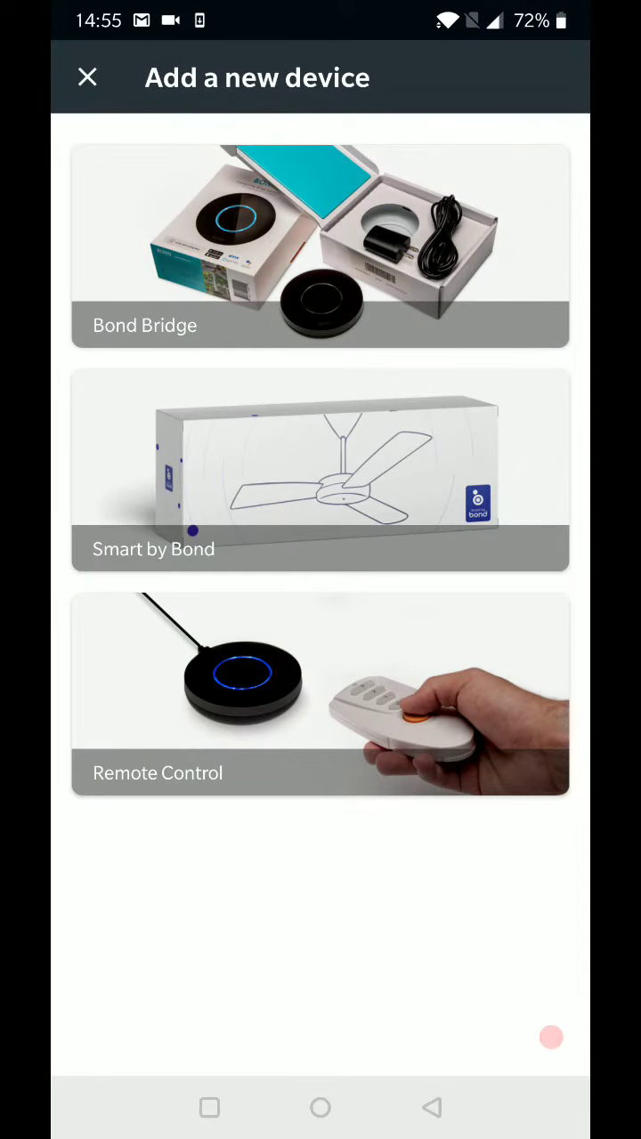
click(320, 694)
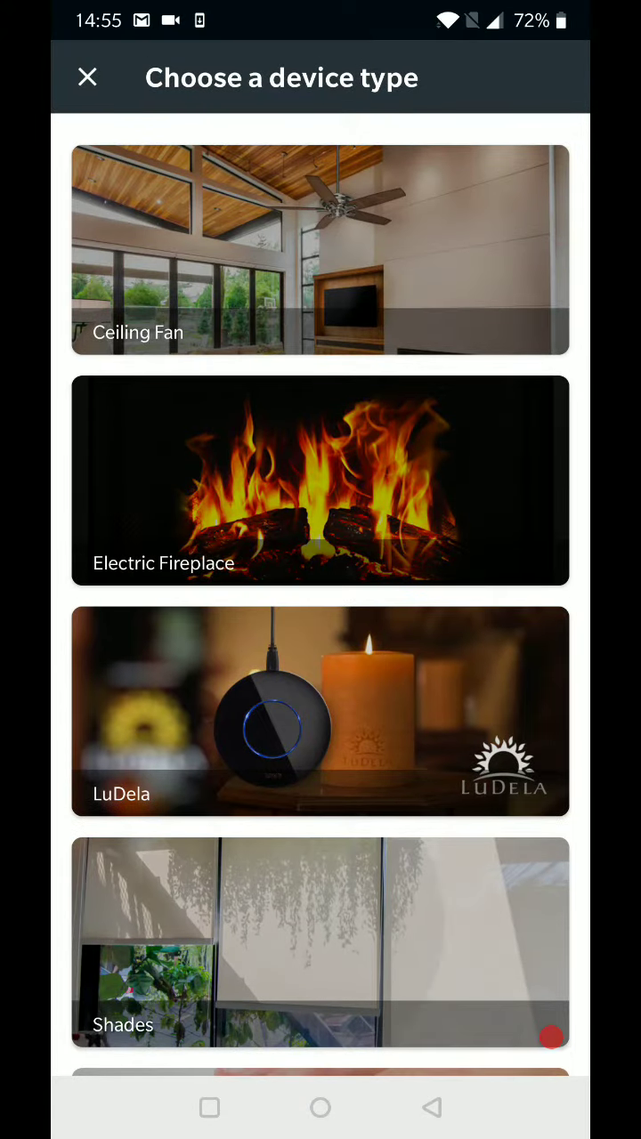
click(320, 943)
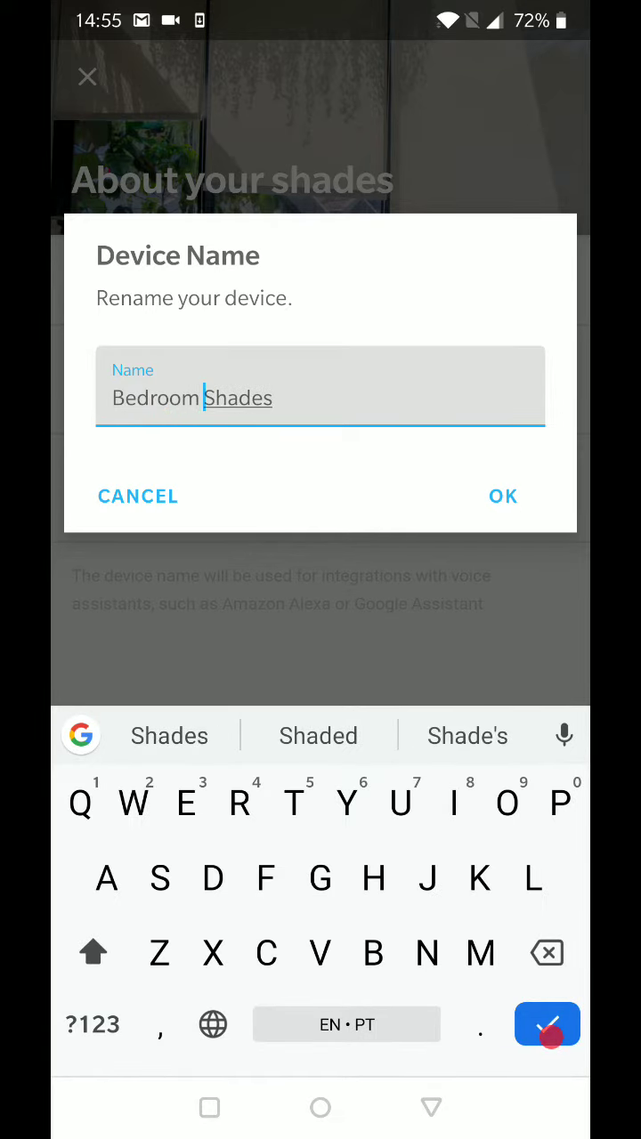
Name the new shades device 'Bedroom Shades'.
click(502, 496)
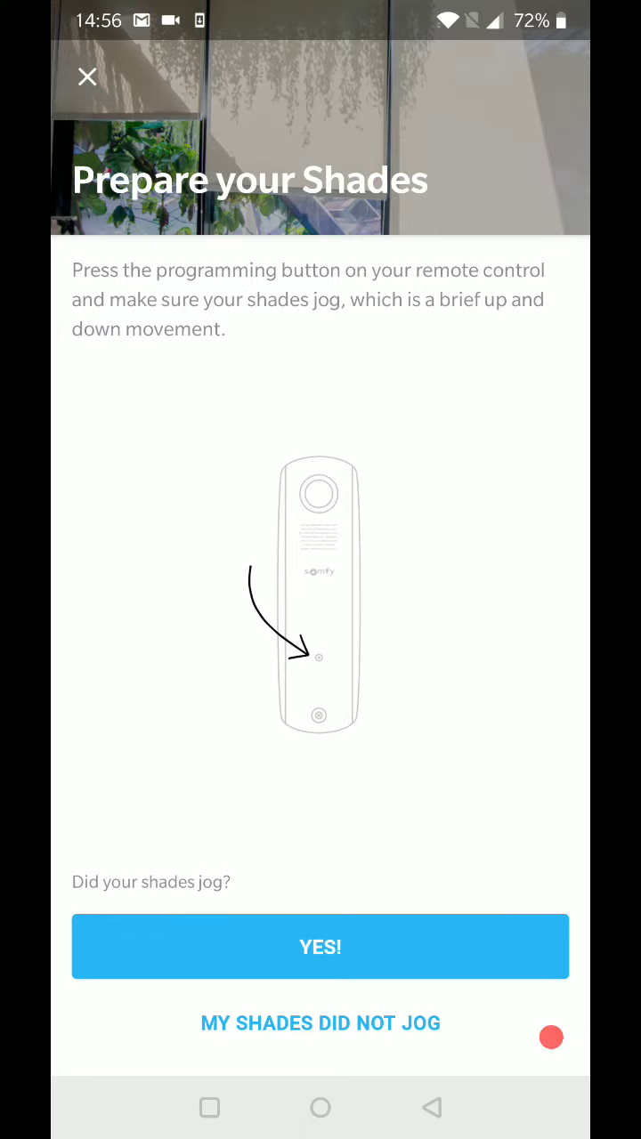
Confirm the shades jogged, send the pairing signal, and confirm pairing succeeded.
click(320, 946)
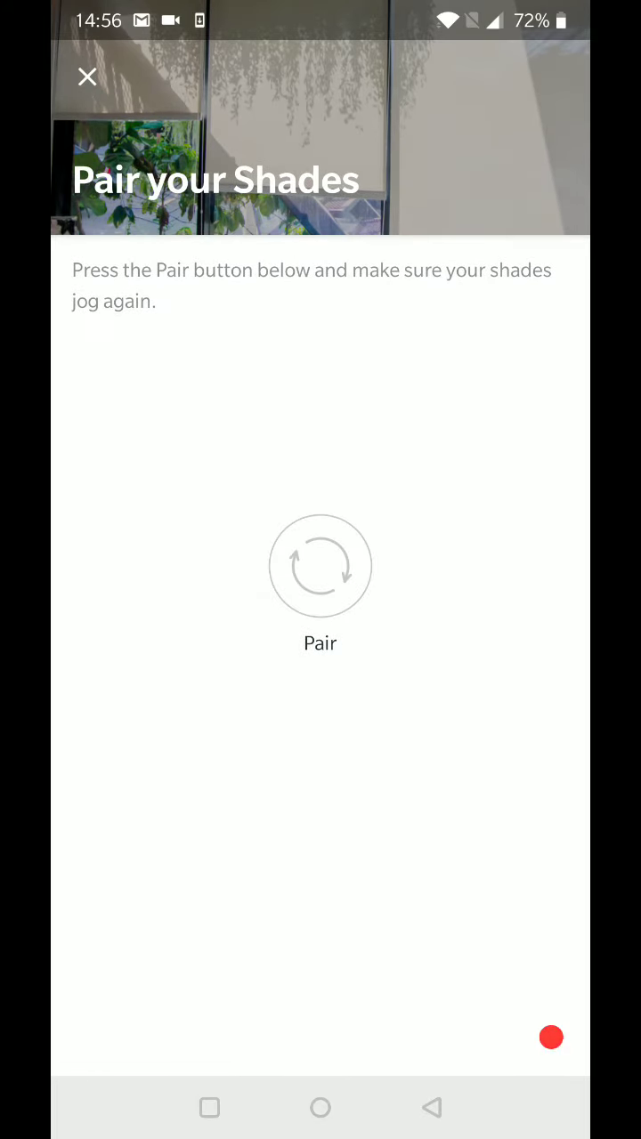
click(319, 566)
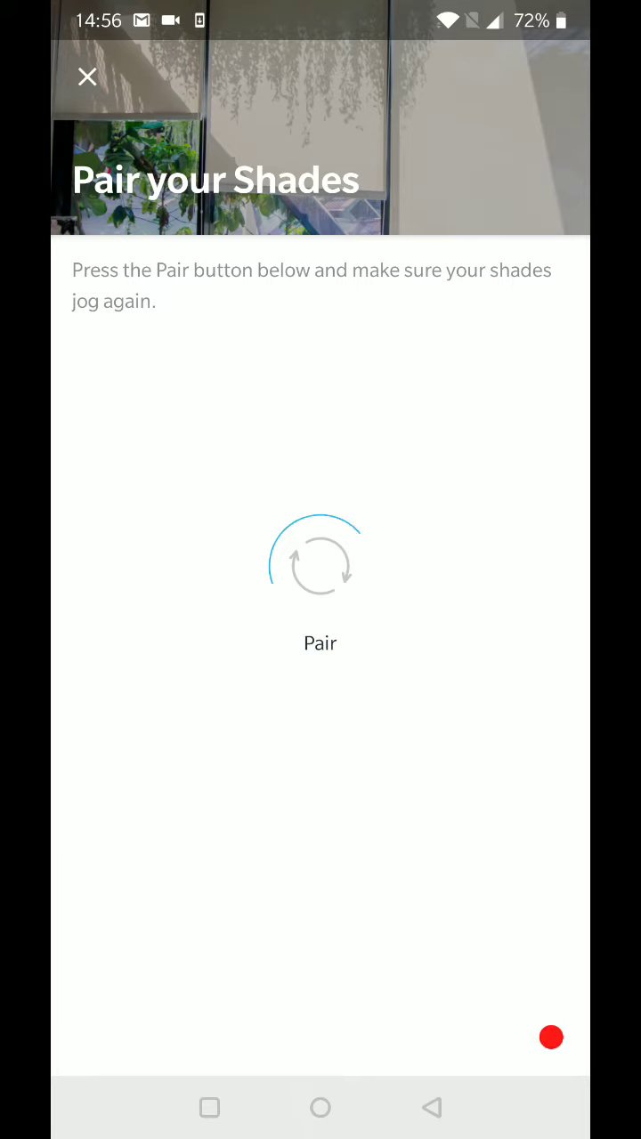
click(319, 565)
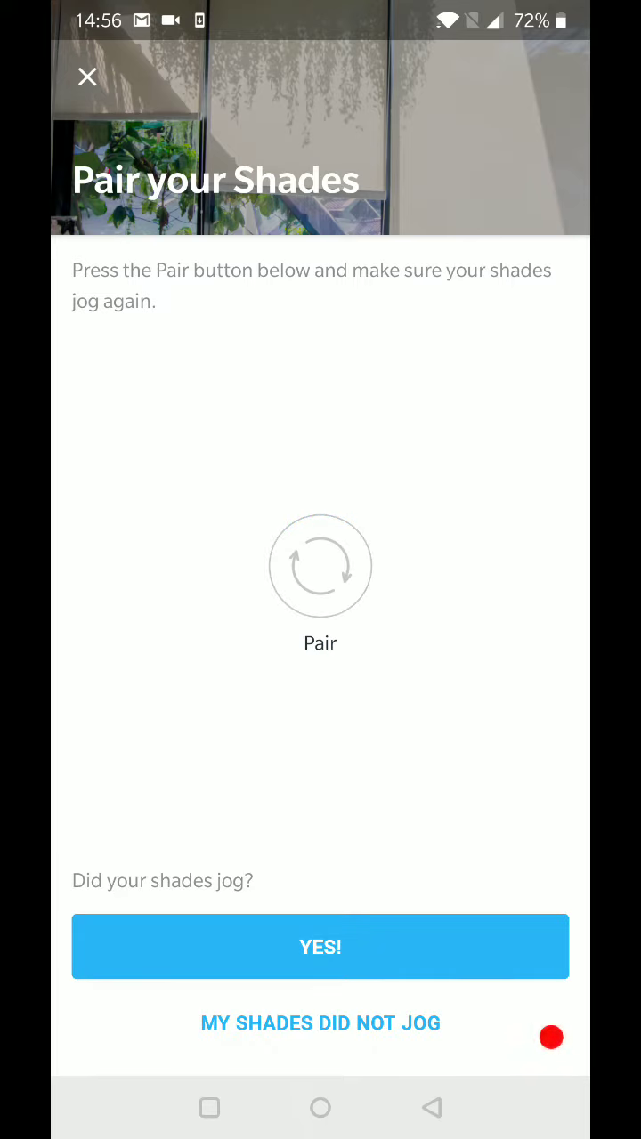
click(320, 946)
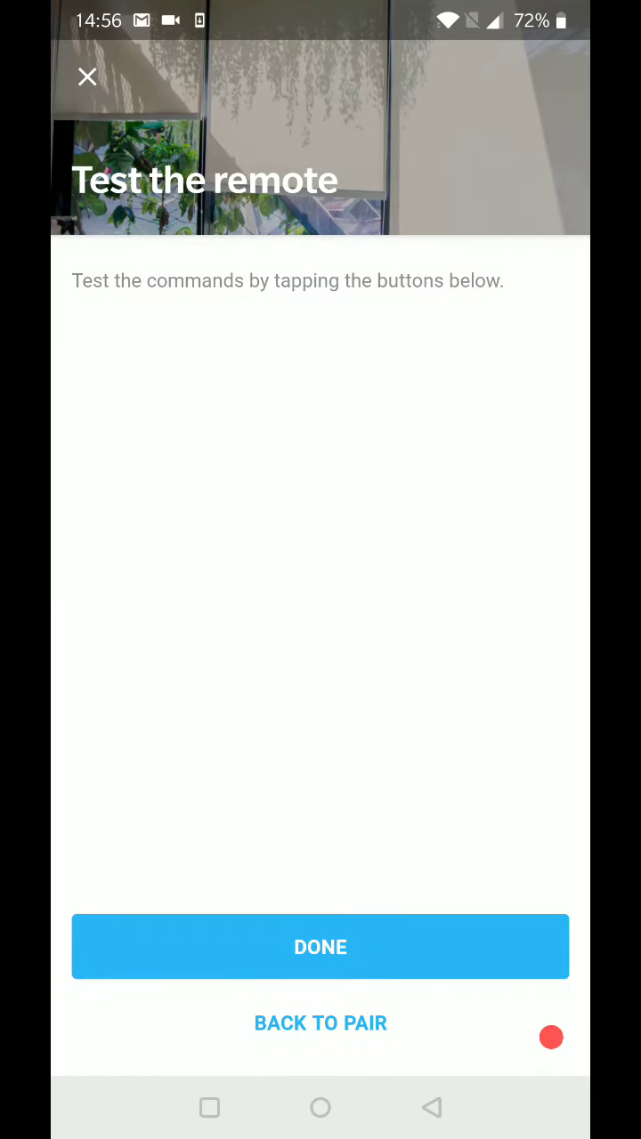